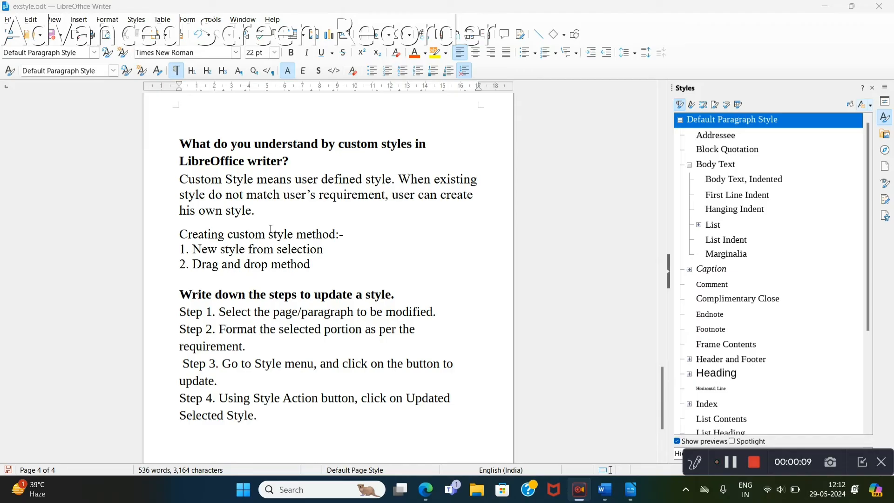
mouse_move(233, 264)
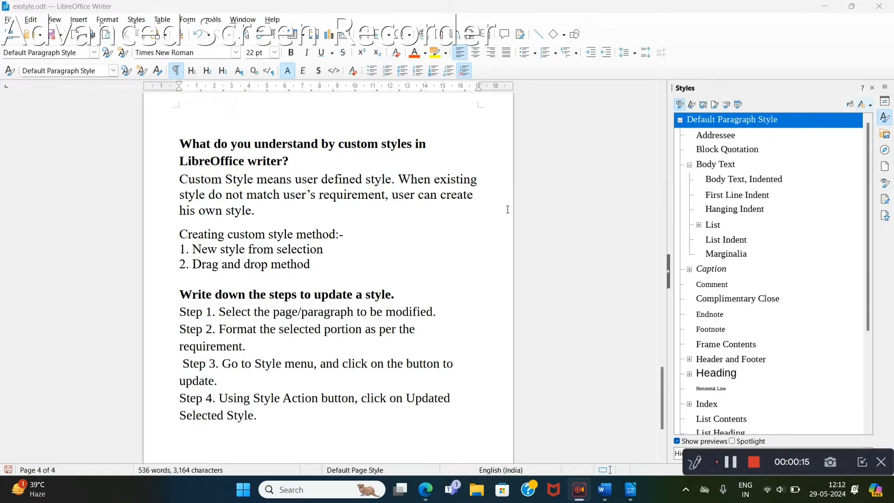
mouse_move(411, 264)
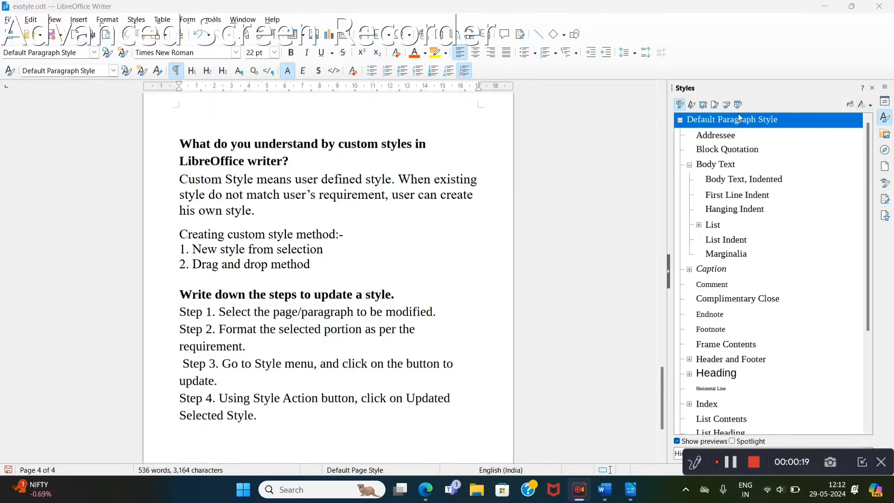
mouse_move(870, 105)
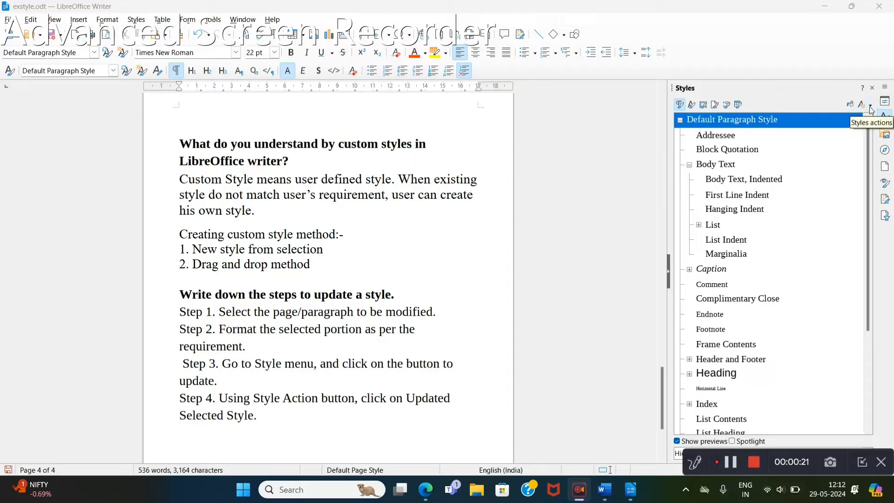
Format the 'Custom Style means user defined style' paragraph with yellow highlighting, red font colour and bold.
left_click(865, 104)
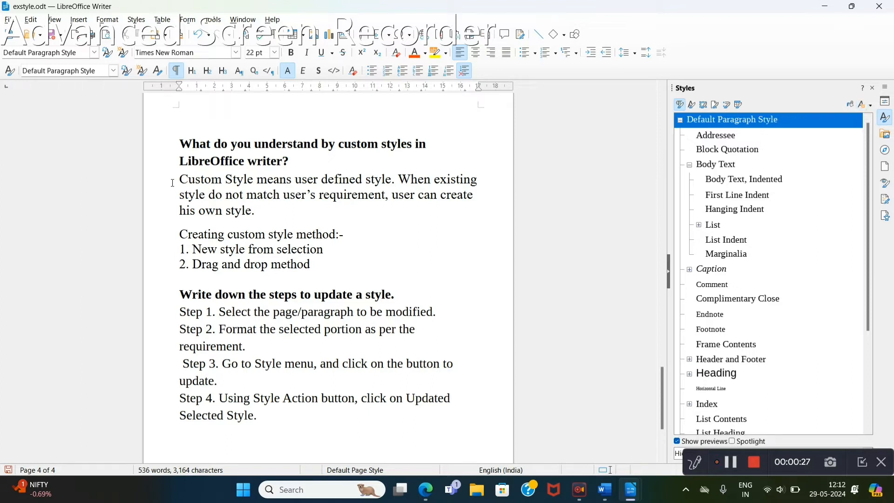
left_click_drag(179, 179, 255, 210)
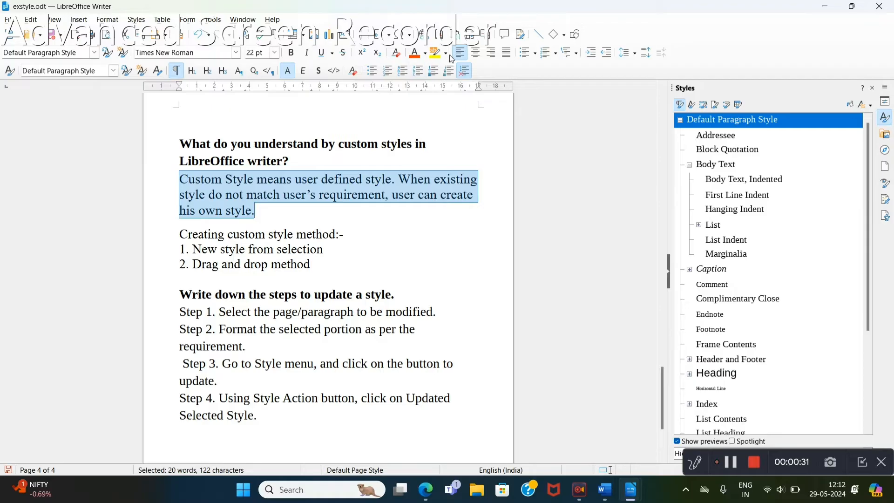
mouse_move(435, 53)
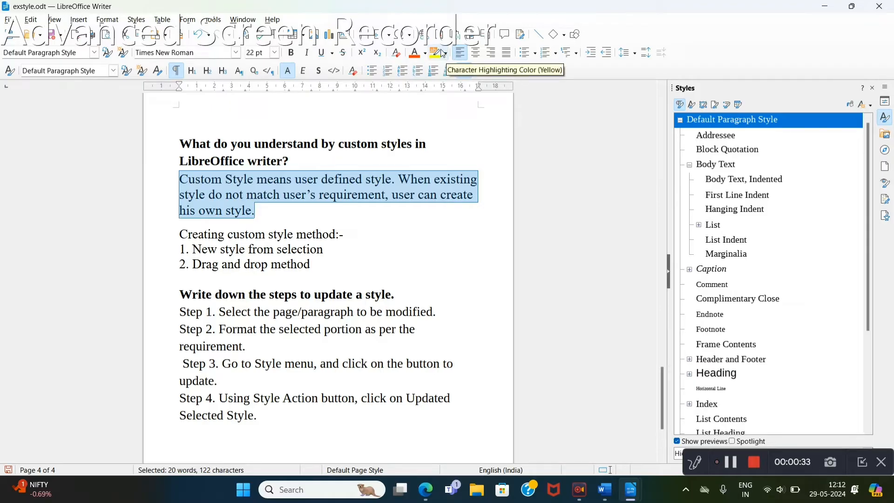
left_click(434, 52)
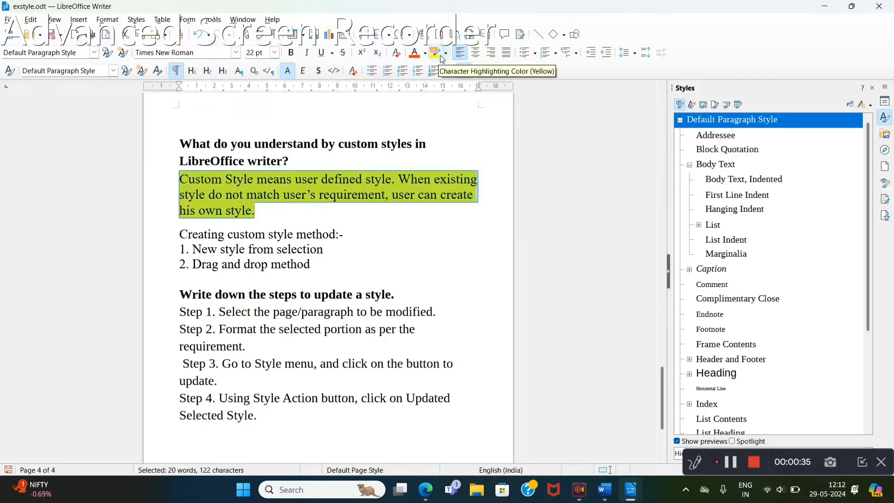
mouse_move(415, 53)
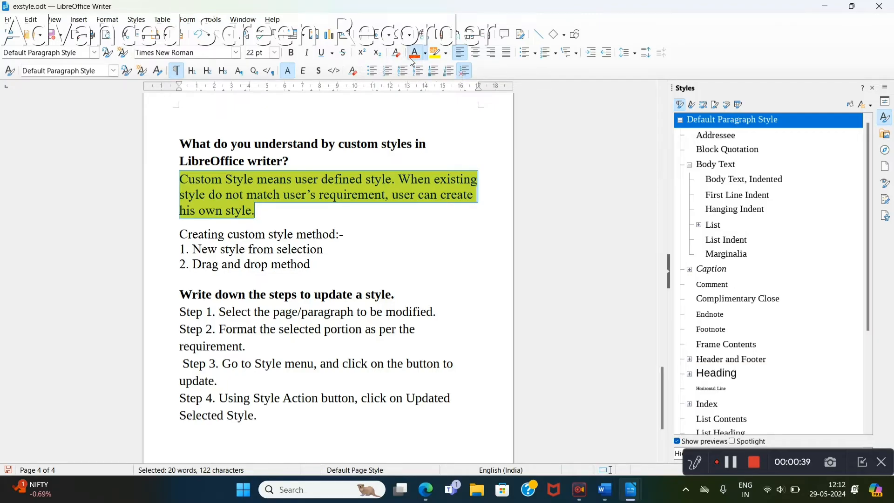
left_click(415, 52)
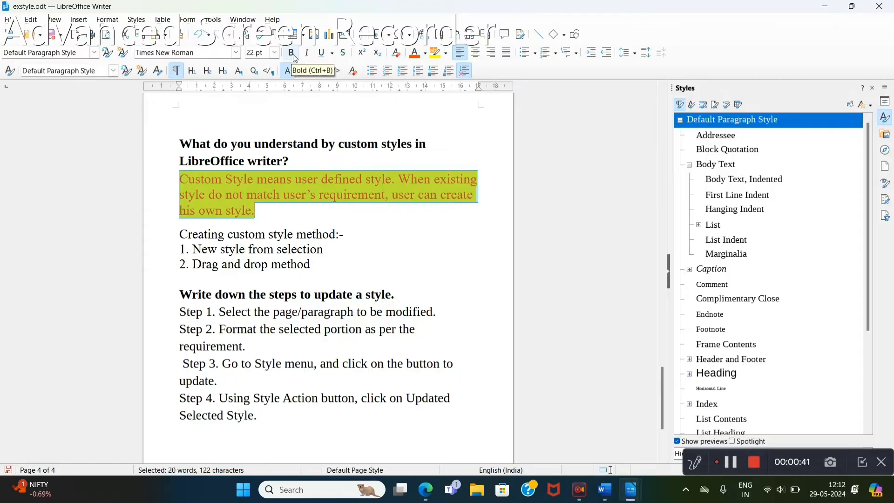
left_click(290, 52)
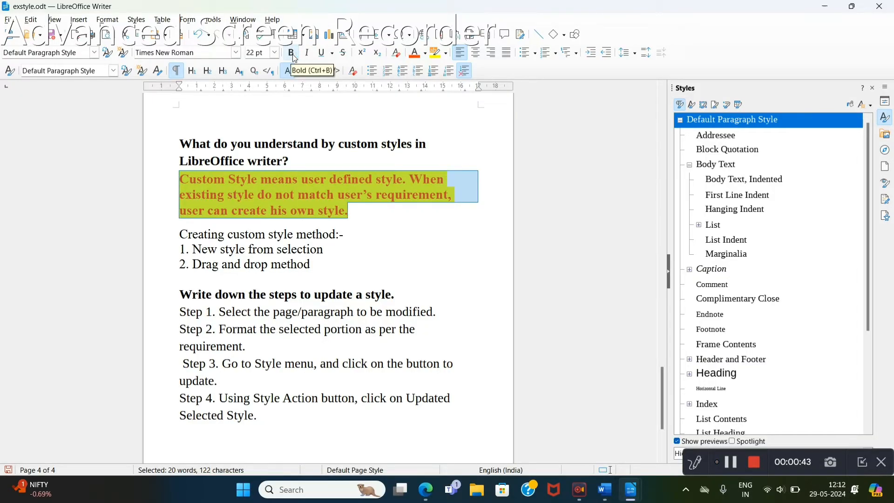
left_click(291, 52)
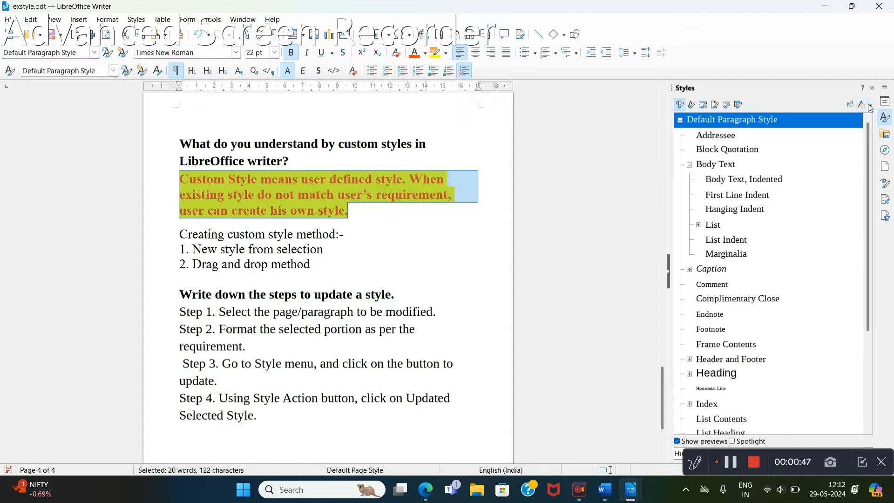
Create a paragraph style named 'my' from the formatted paragraph via New Style from Selection.
left_click(869, 105)
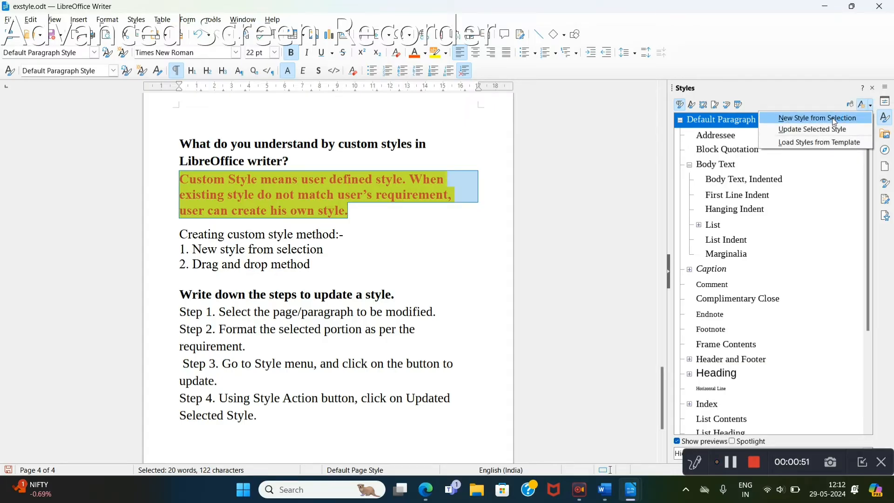
left_click(815, 118)
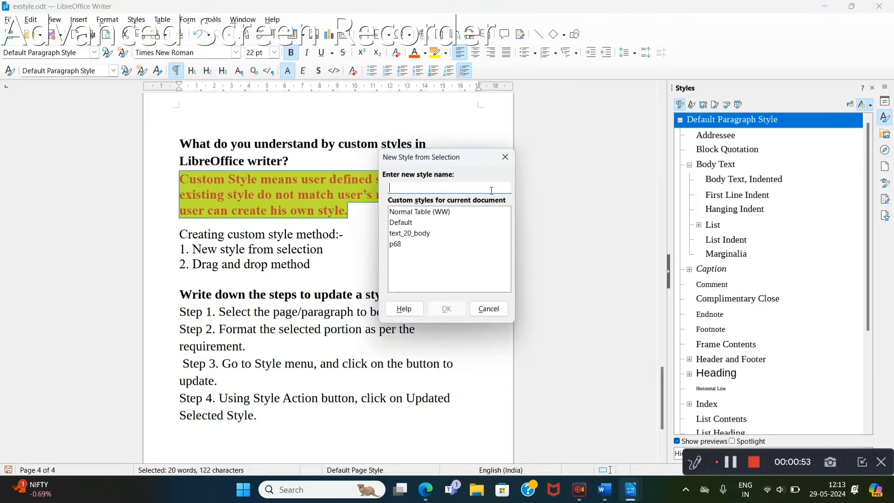
type("my")
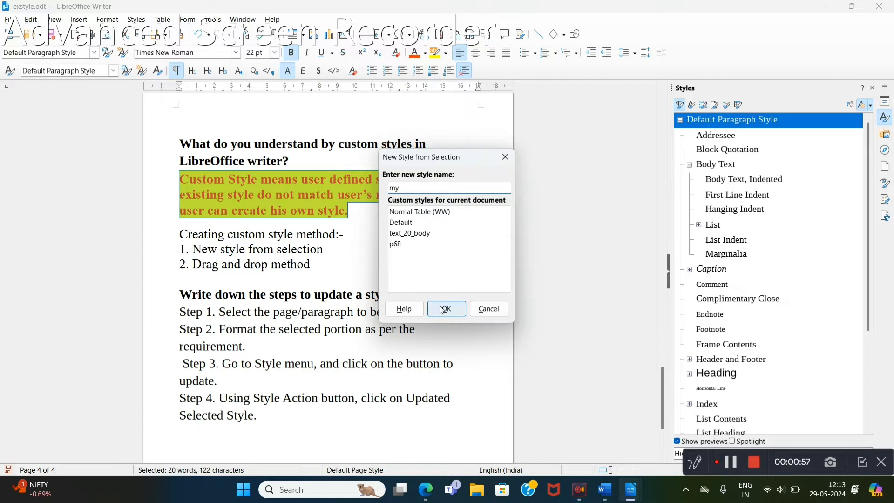
left_click(446, 308)
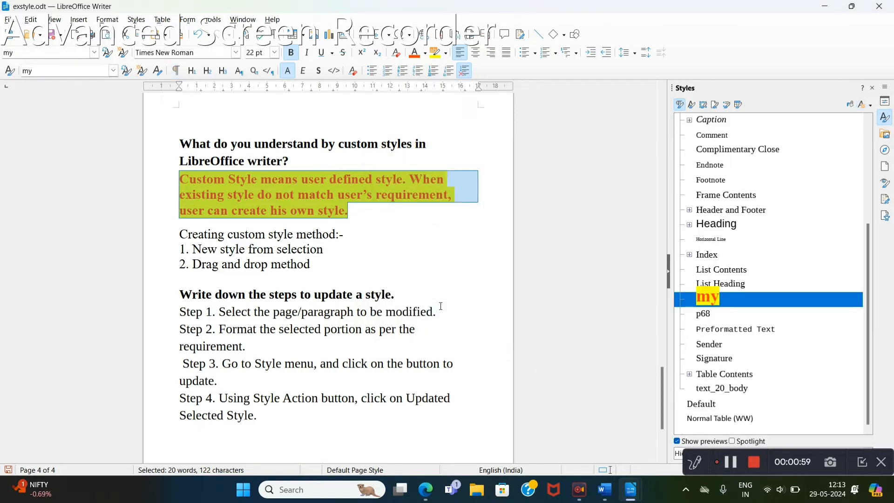
mouse_move(738, 149)
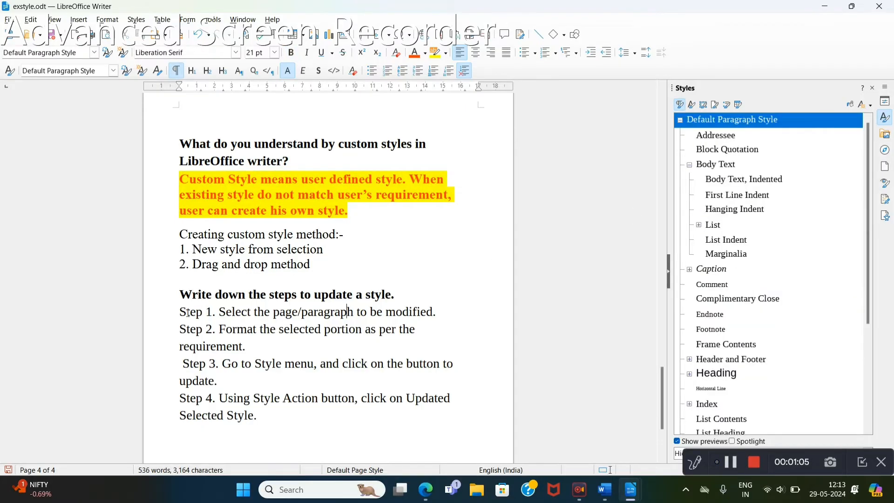
Select the Step 1 paragraph and locate the 'my' style in the Styles list.
left_click_drag(179, 312, 218, 329)
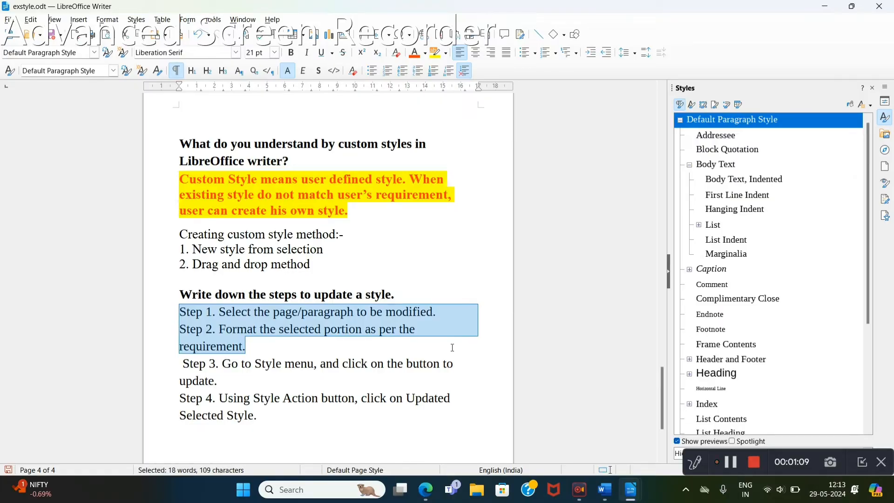
mouse_move(876, 321)
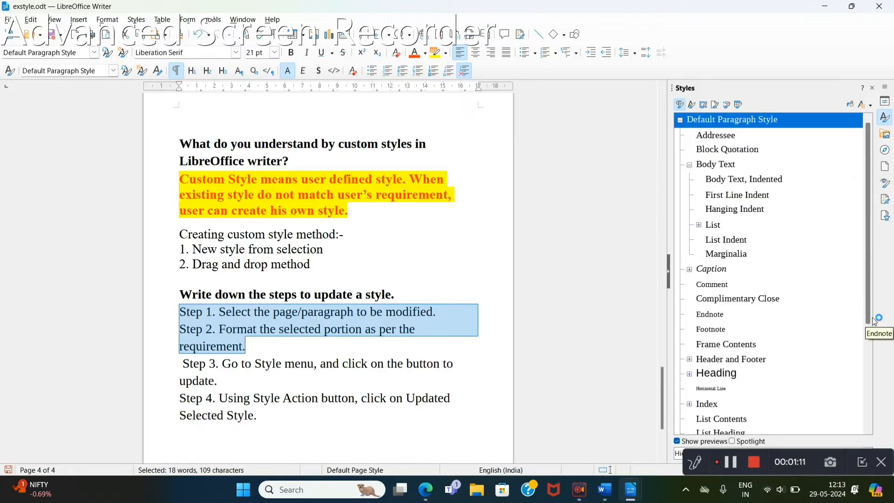
scroll("down", 3)
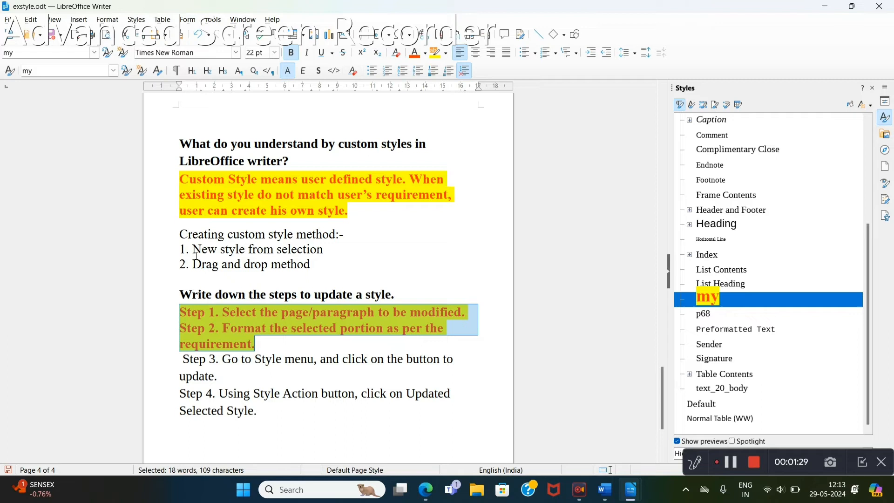
mouse_move(177, 231)
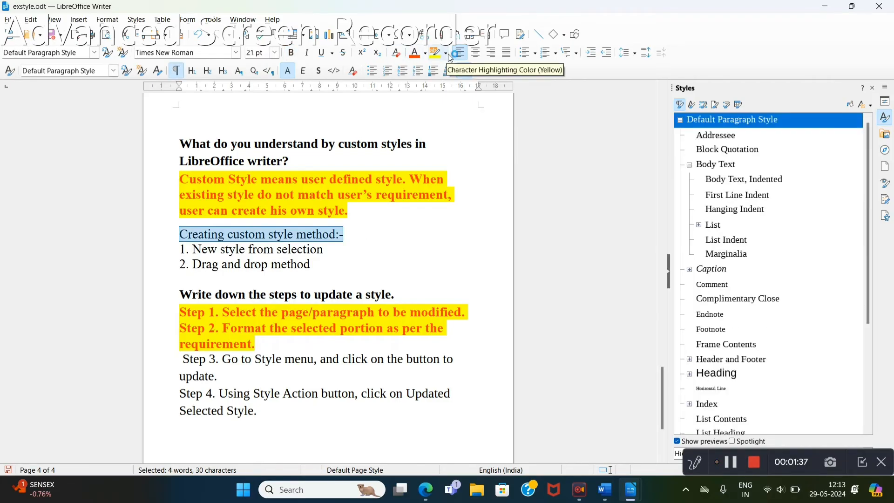
Give the 'Creating custom style method:-' line green highlighting and bold text.
left_click(446, 52)
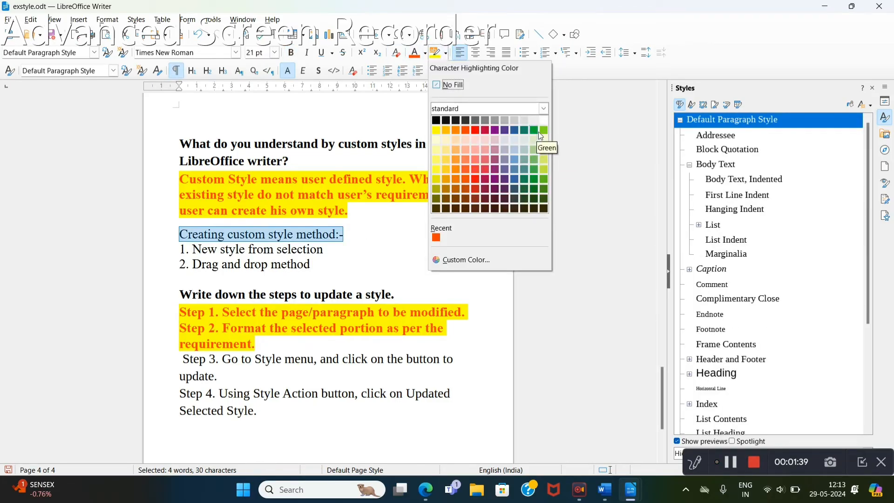
left_click(542, 130)
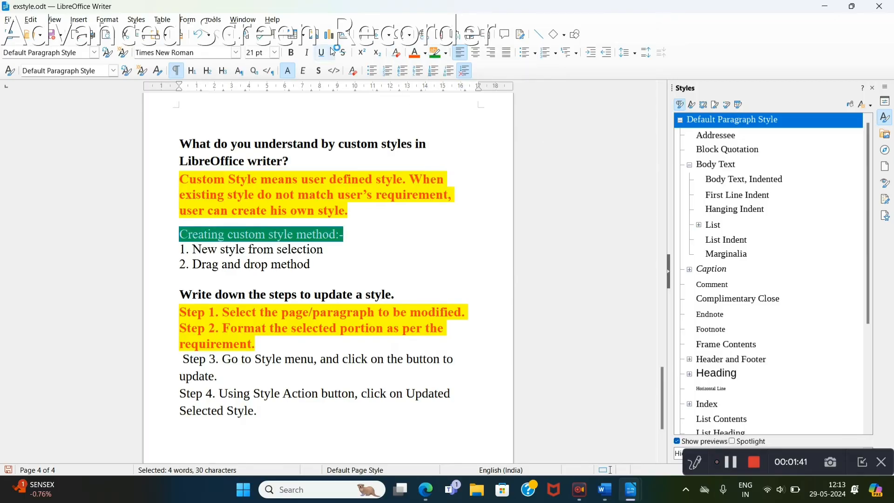
mouse_move(290, 52)
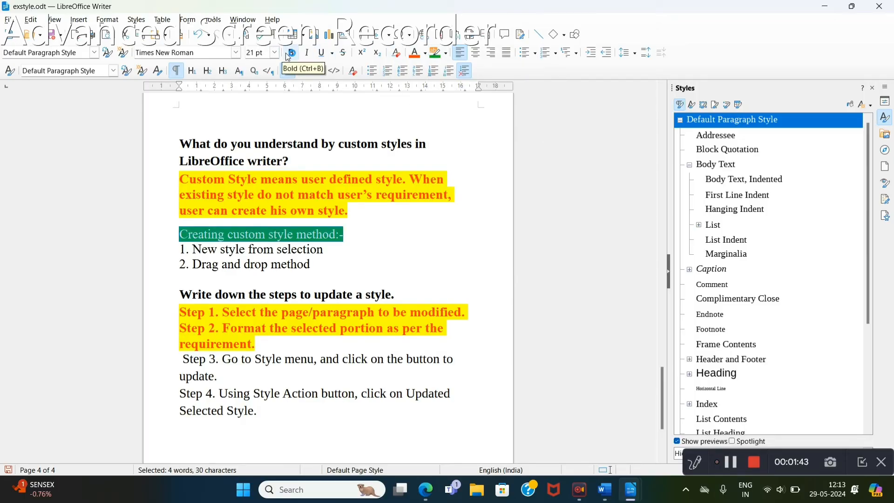
left_click(291, 53)
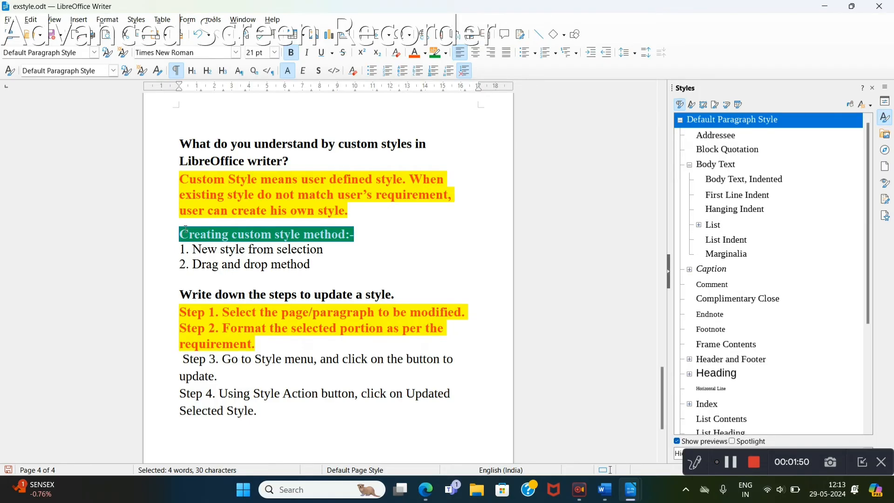
mouse_move(279, 238)
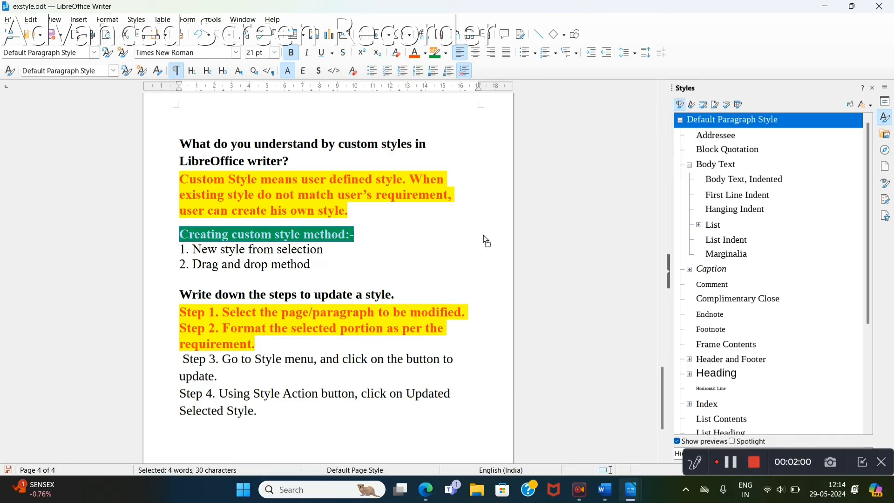
mouse_move(686, 250)
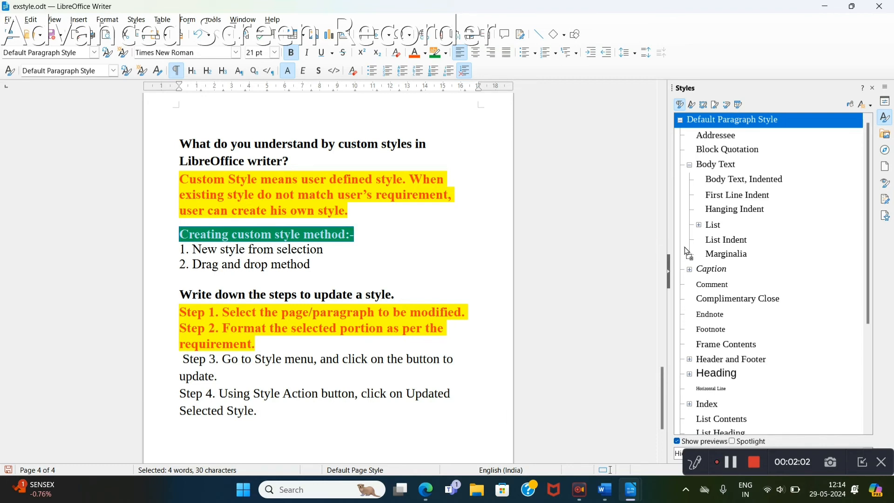
Create a second paragraph style named 'my1' from the green bold heading line.
left_click(690, 104)
type("my")
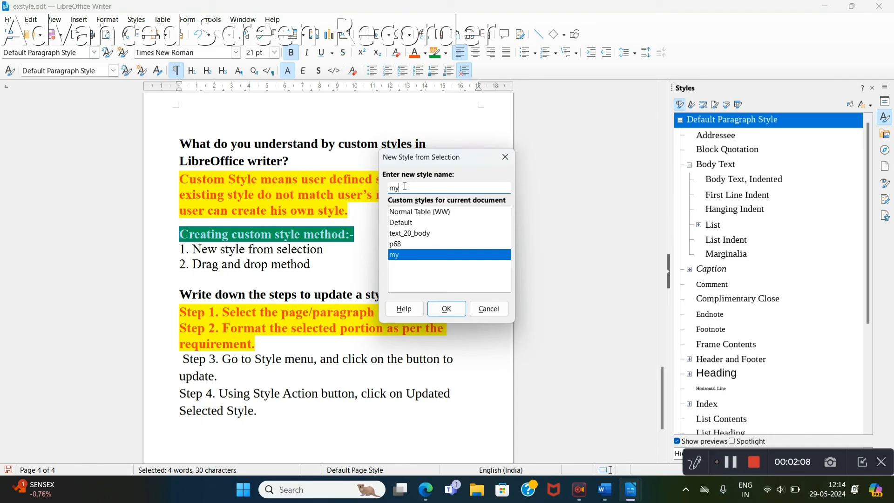
type("1")
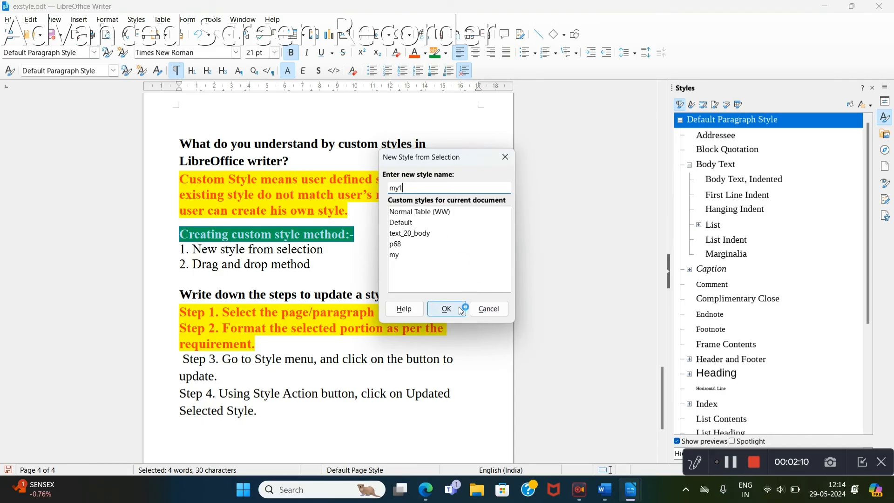
left_click(447, 308)
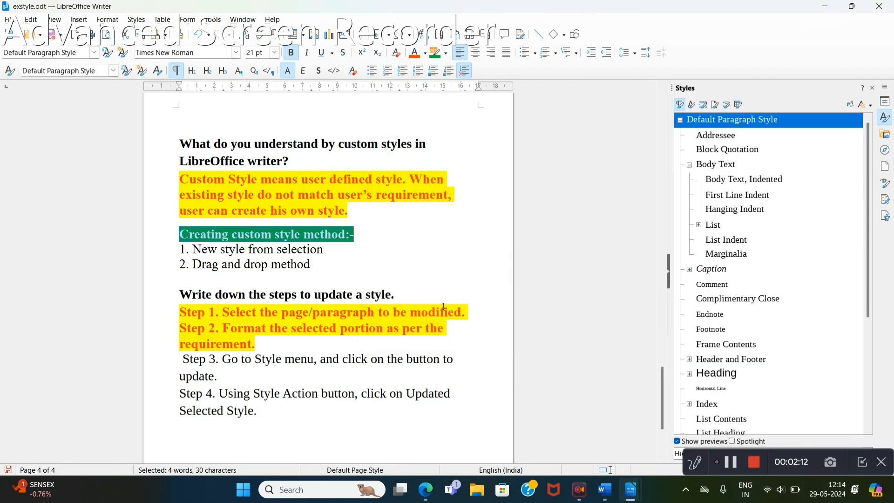
left_click(710, 298)
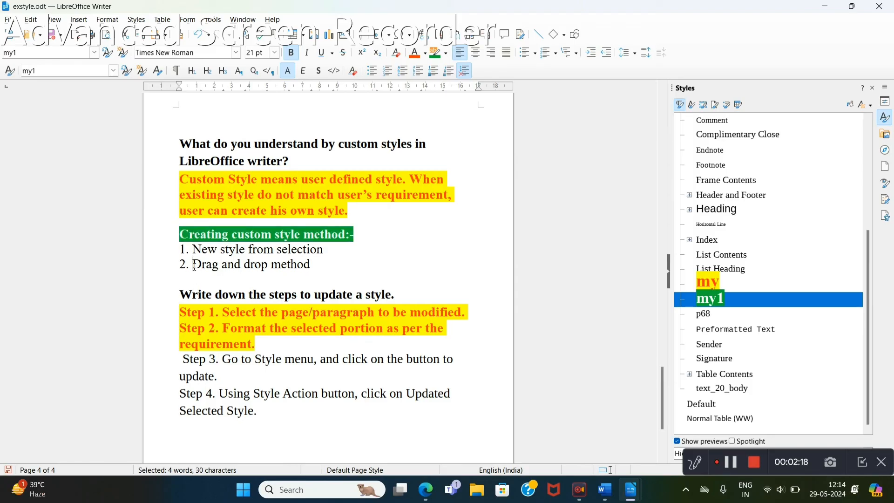
Select the words 'Drag and drop method' and bring the 'my1' style into view in the Styles list.
left_click_drag(193, 264, 309, 263)
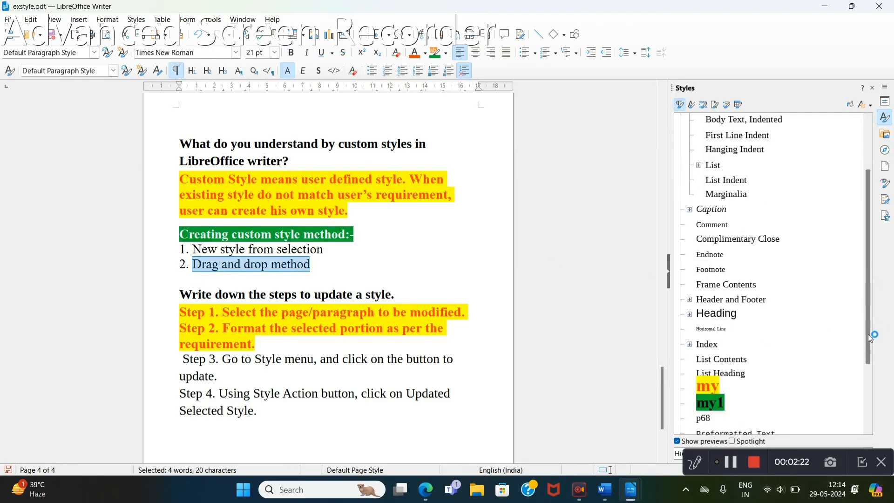
scroll("down", 3)
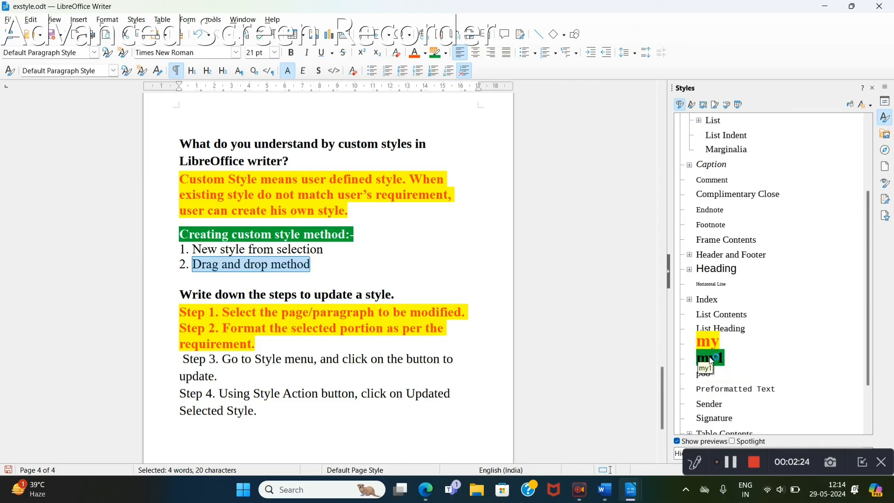